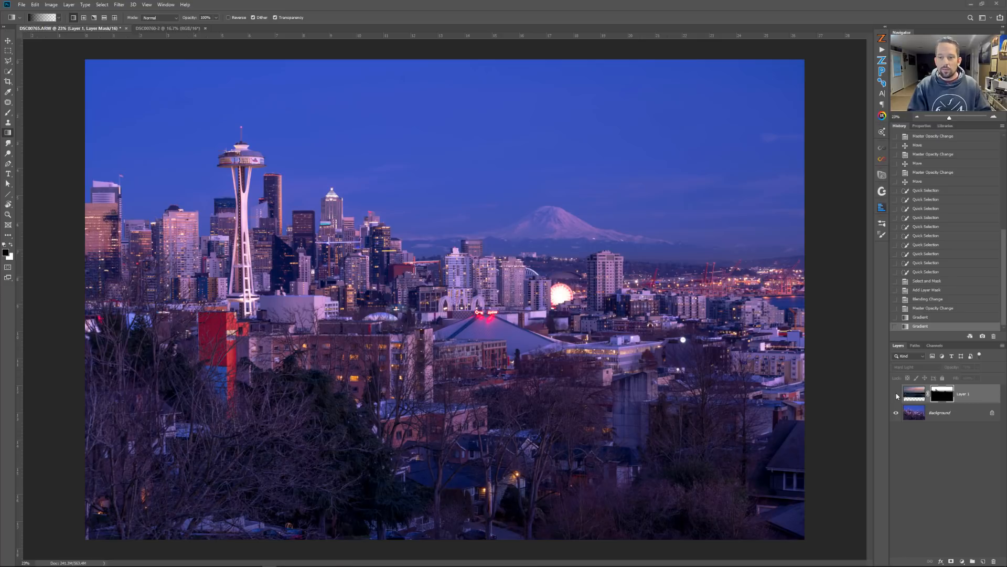
Step: Remove the old masked sky Layer 1 so only the Seattle skyline Background remains
left_click(896, 395)
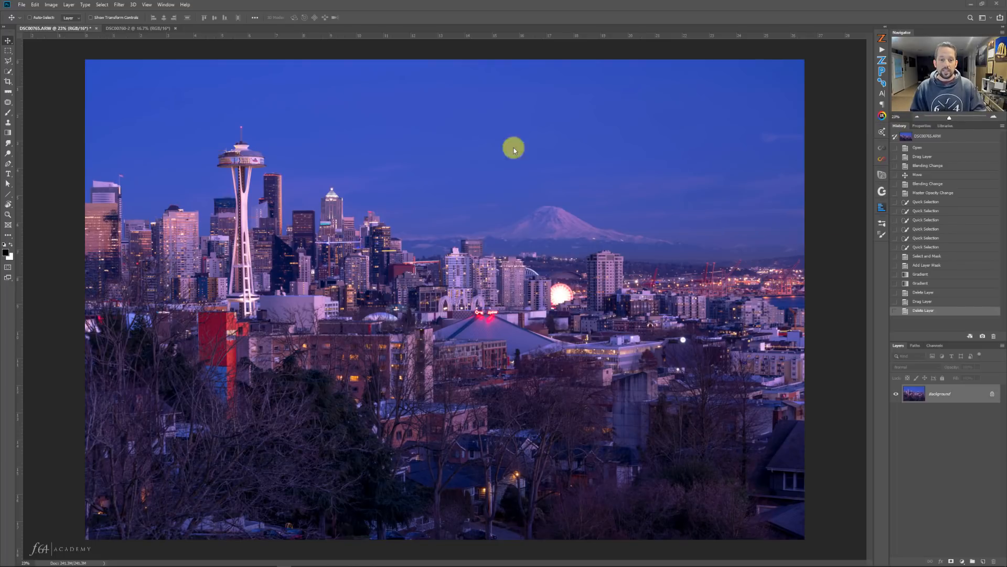
mouse_move(137, 30)
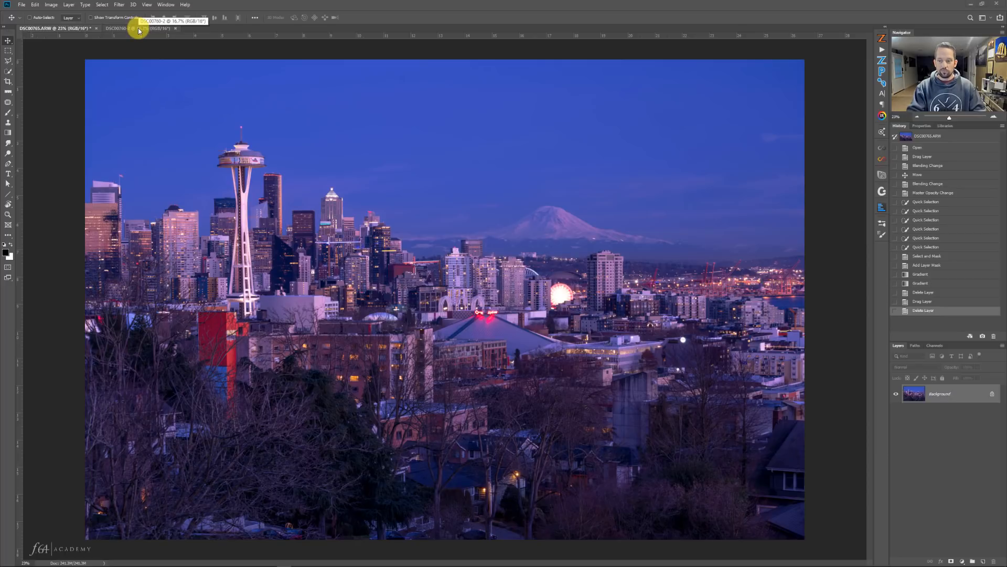
Step: Compare the skyline and sunset documents, finishing on the pink-clouded sunset photo
left_click(140, 29)
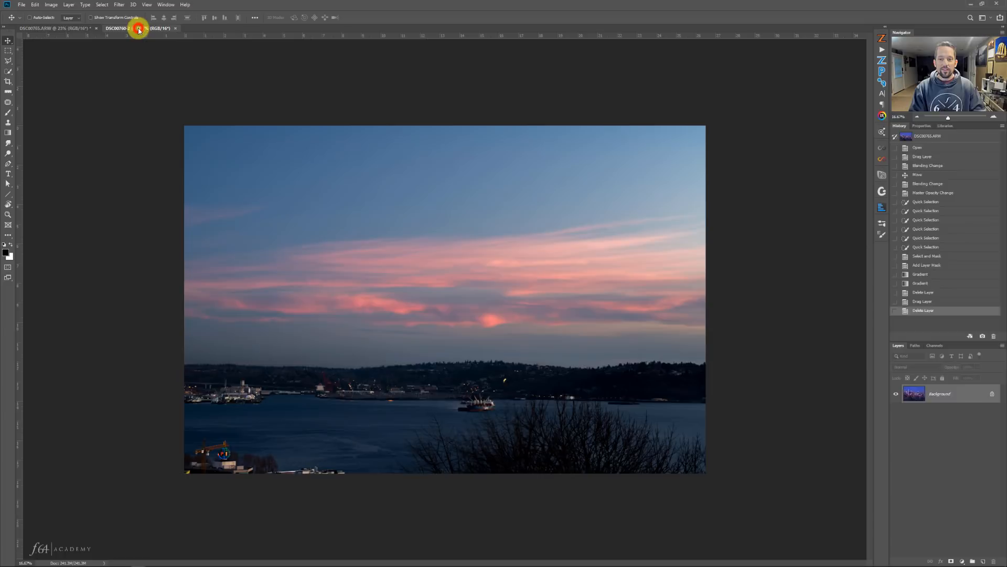
left_click(137, 28)
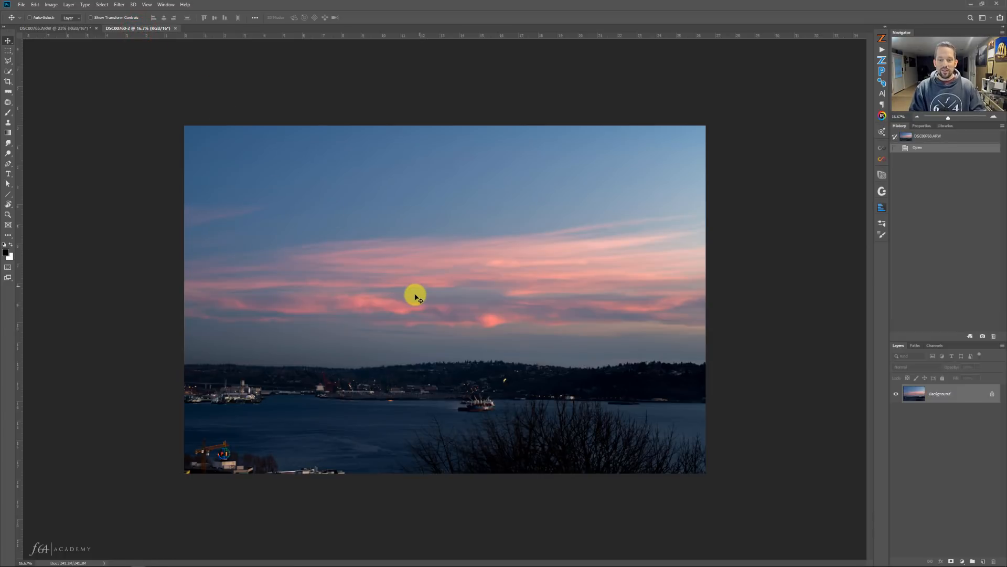
mouse_move(415, 321)
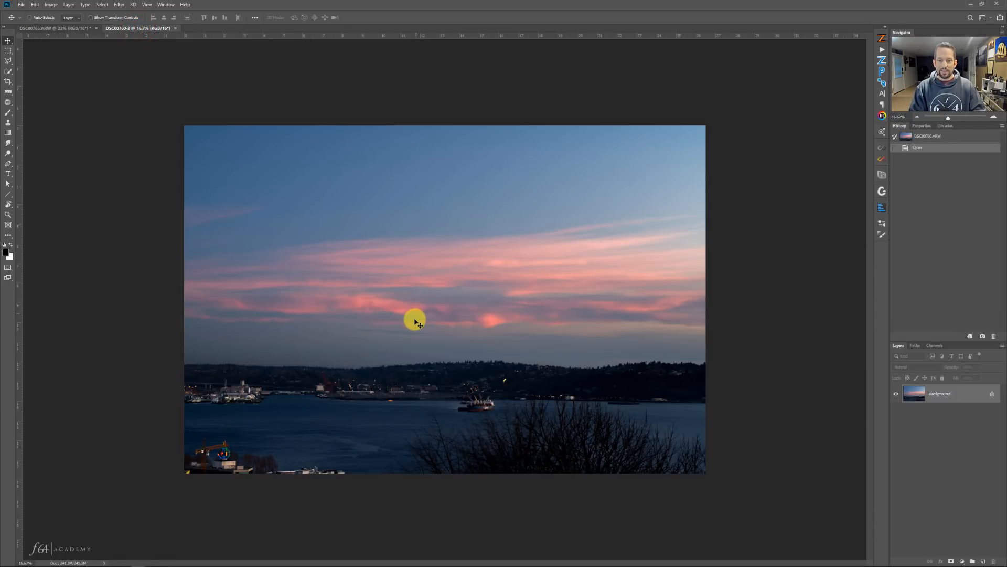
mouse_move(477, 313)
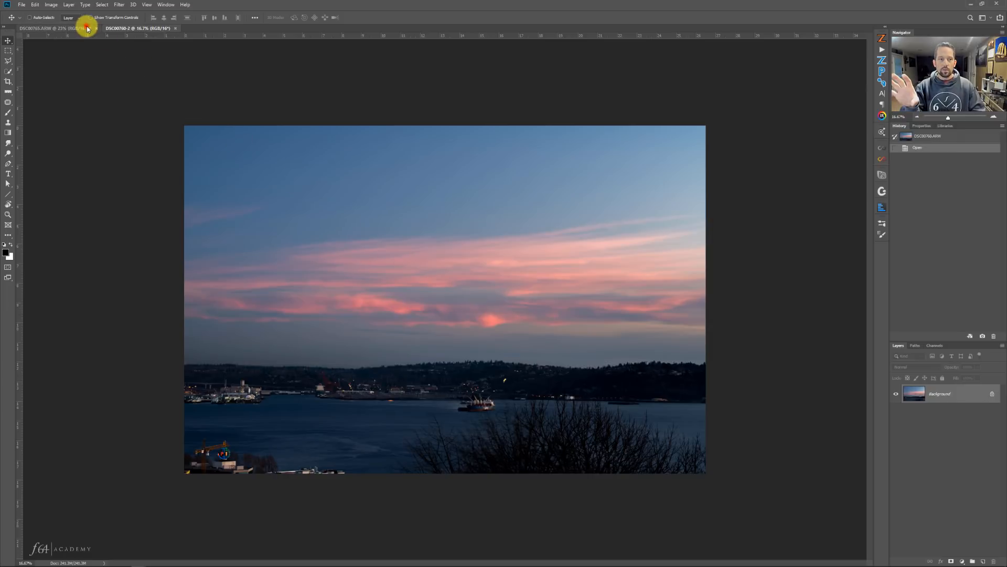
left_click(45, 28)
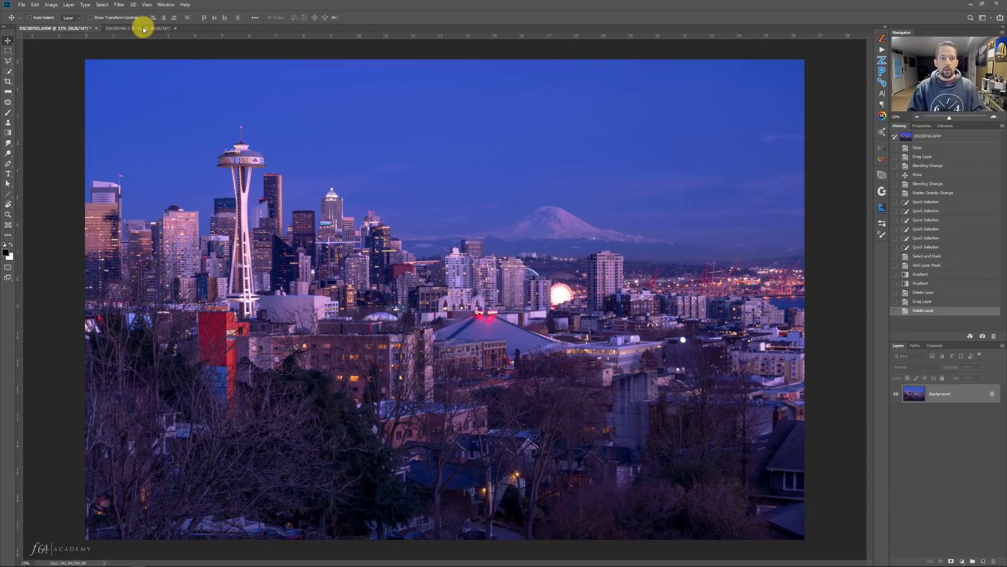
left_click(138, 28)
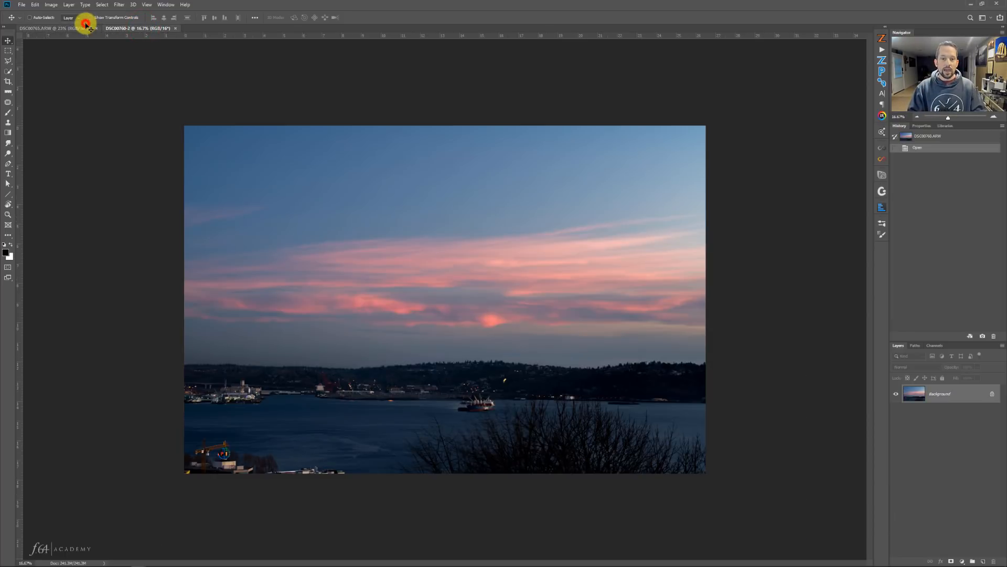
left_click(52, 28)
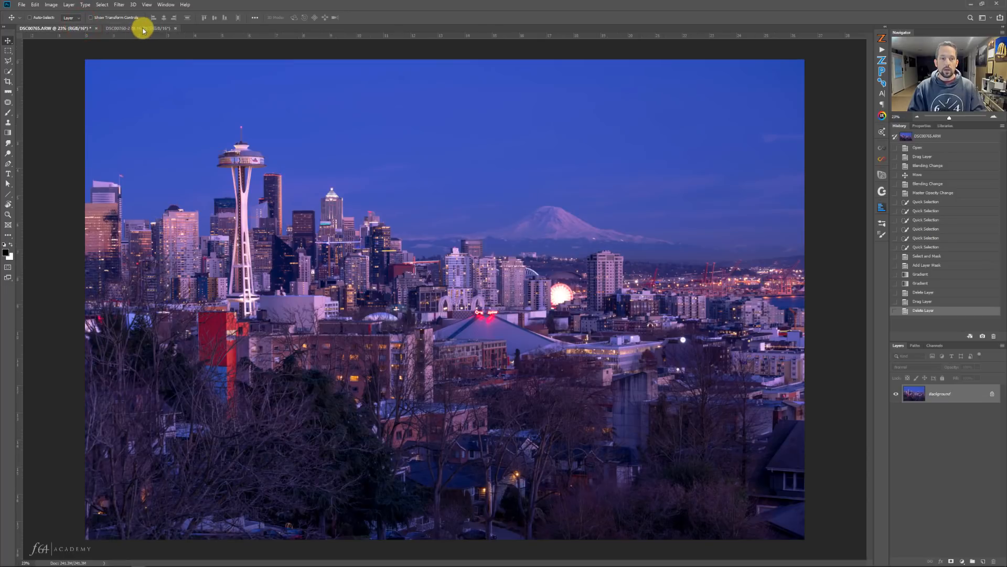
left_click(129, 29)
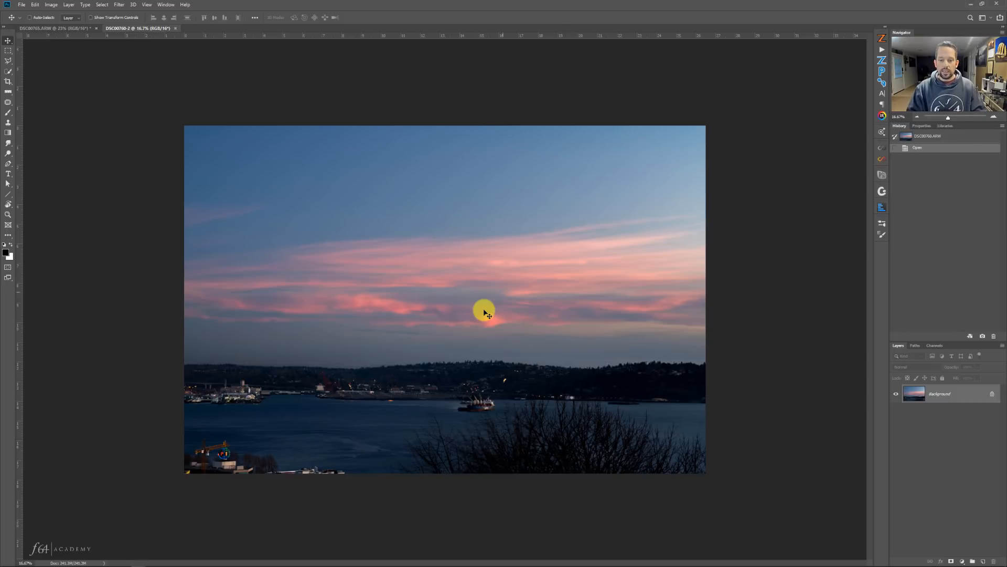
Step: Shift-drag the sunset photo into the skyline document and raise it vertically above the houses
key("shift")
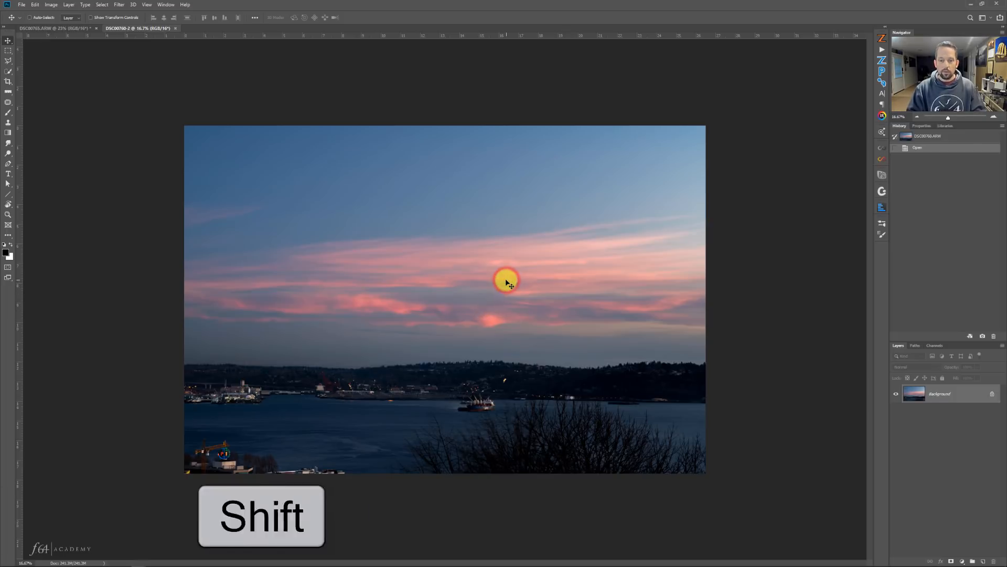
left_click(48, 28)
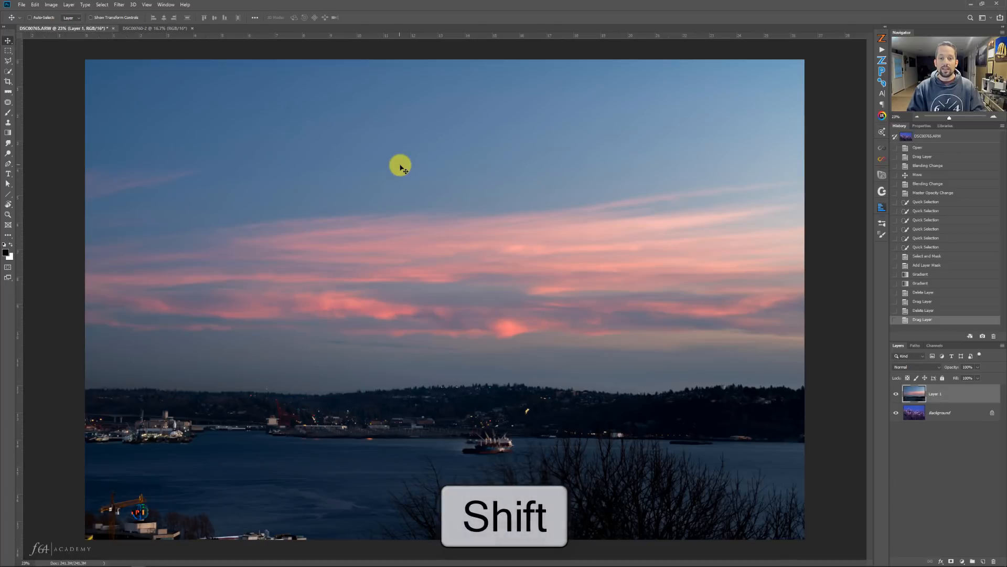
key("shift")
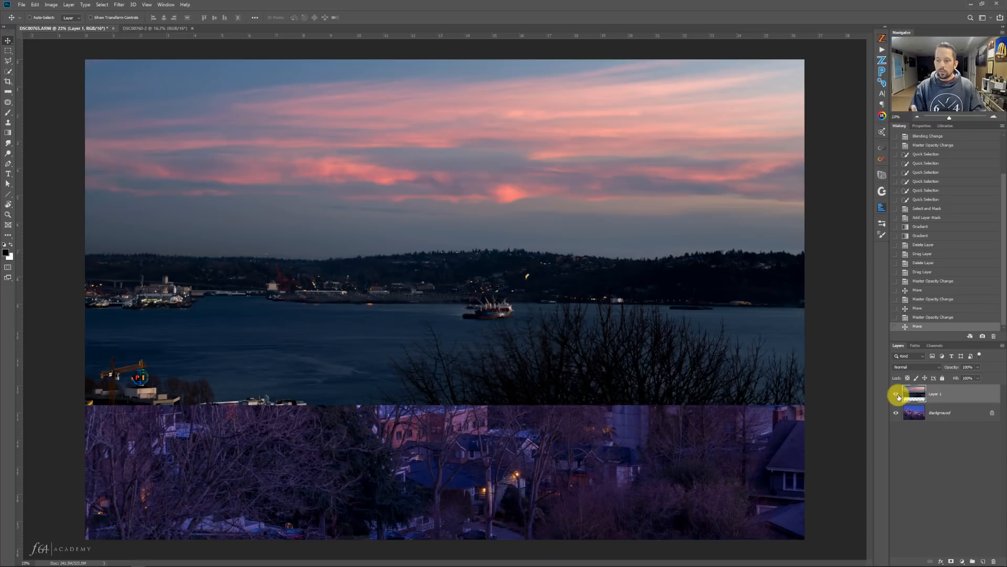
Step: Hide the sunset Layer 1, target Background, and quick-select the sky above the city
left_click(895, 394)
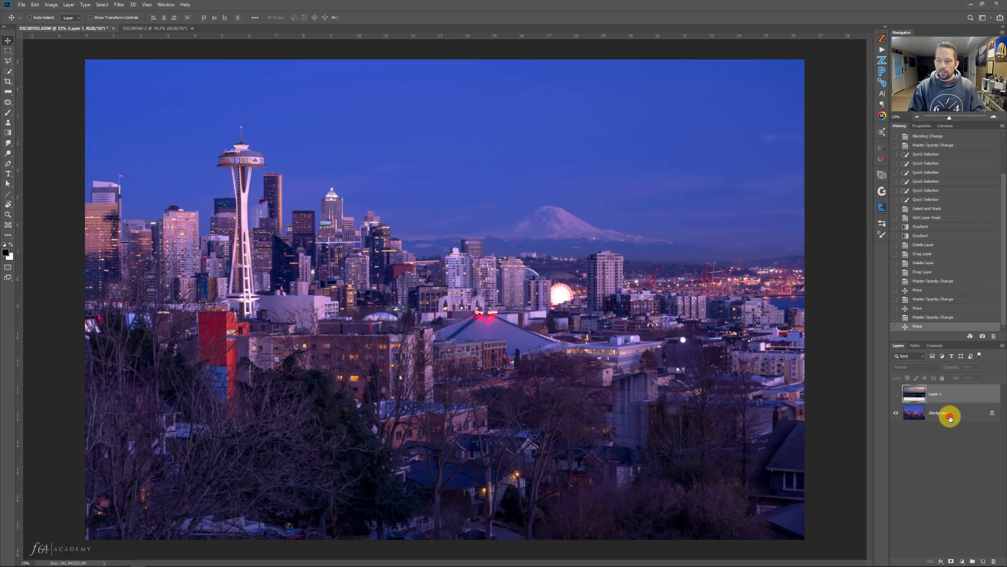
left_click(945, 411)
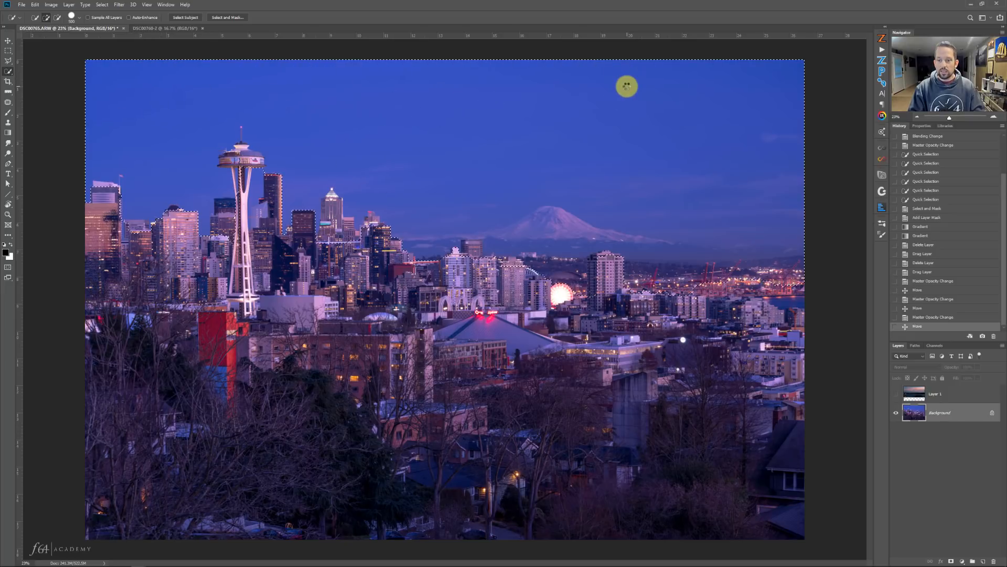
left_click(787, 277)
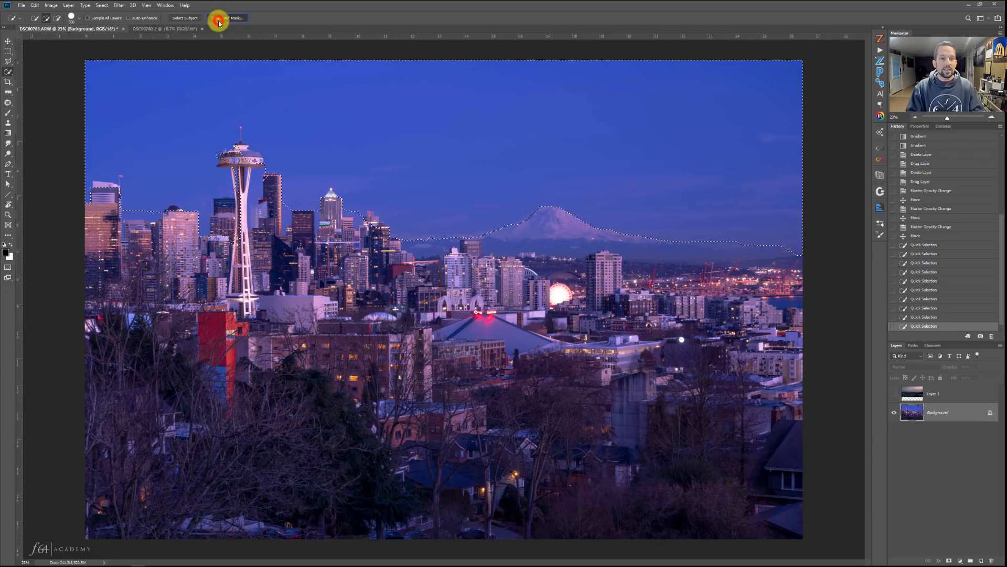
Step: In Select and Mask, widen Radius and brush building edges, then output the refined sky selection
left_click(229, 17)
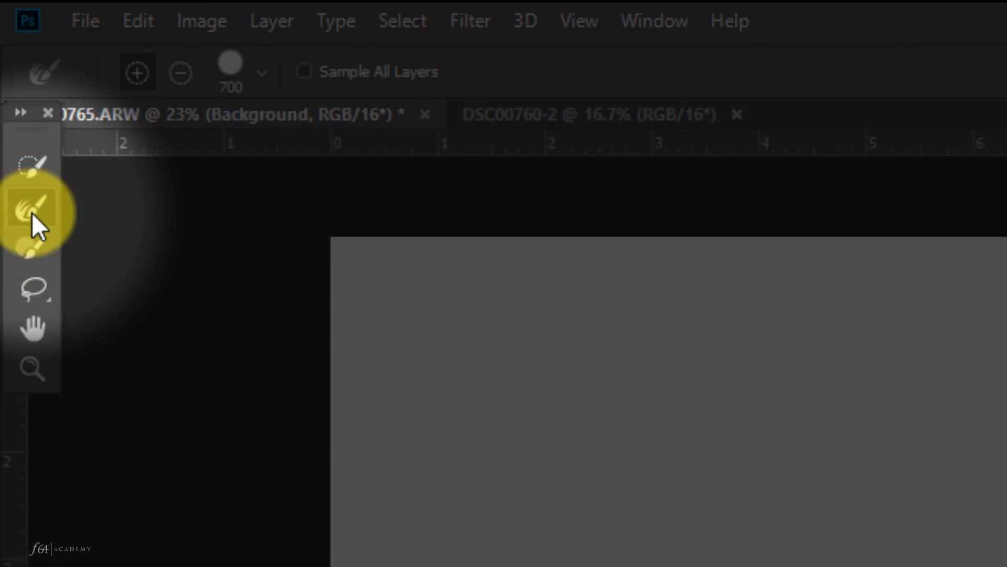
left_click(35, 212)
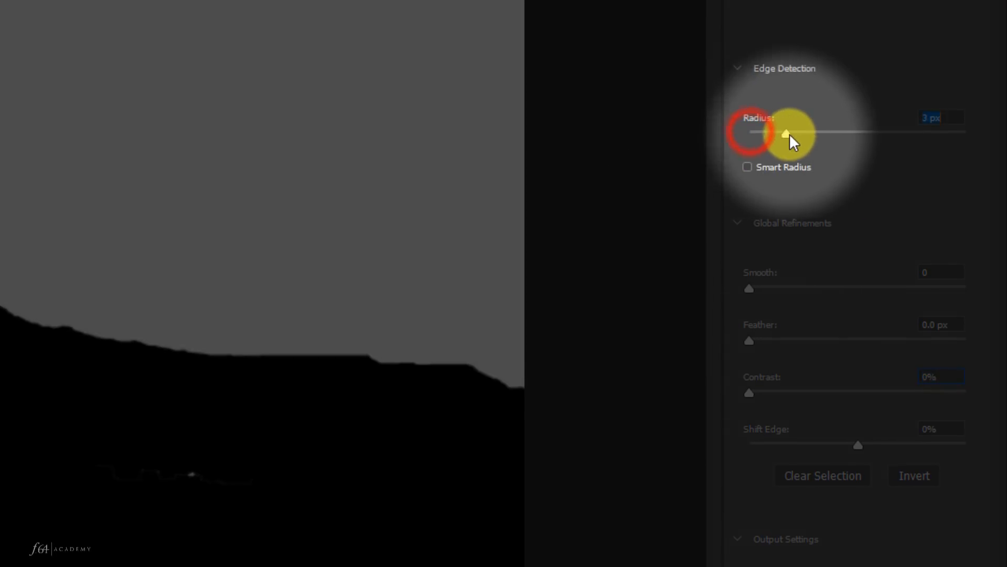
left_click(748, 167)
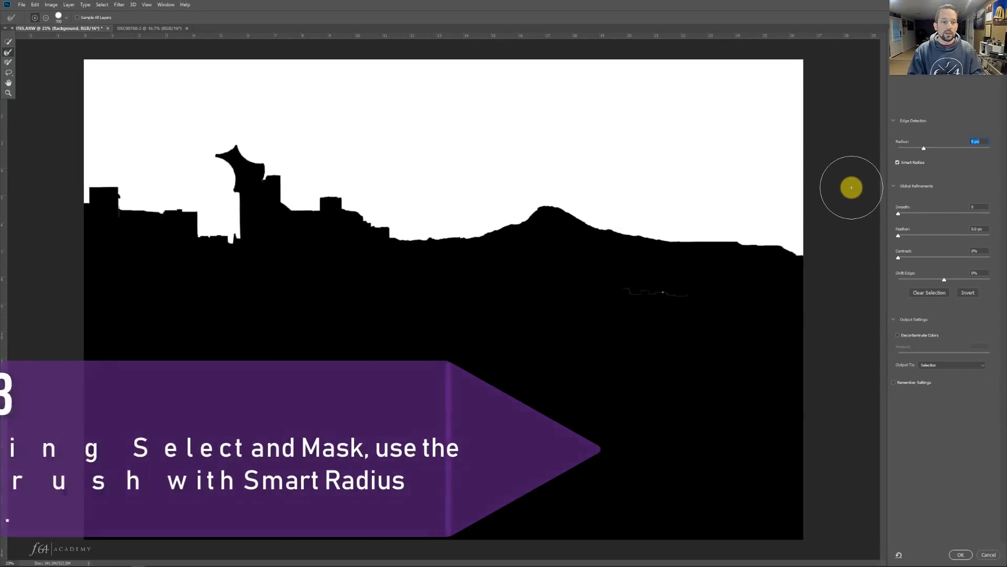
mouse_move(87, 193)
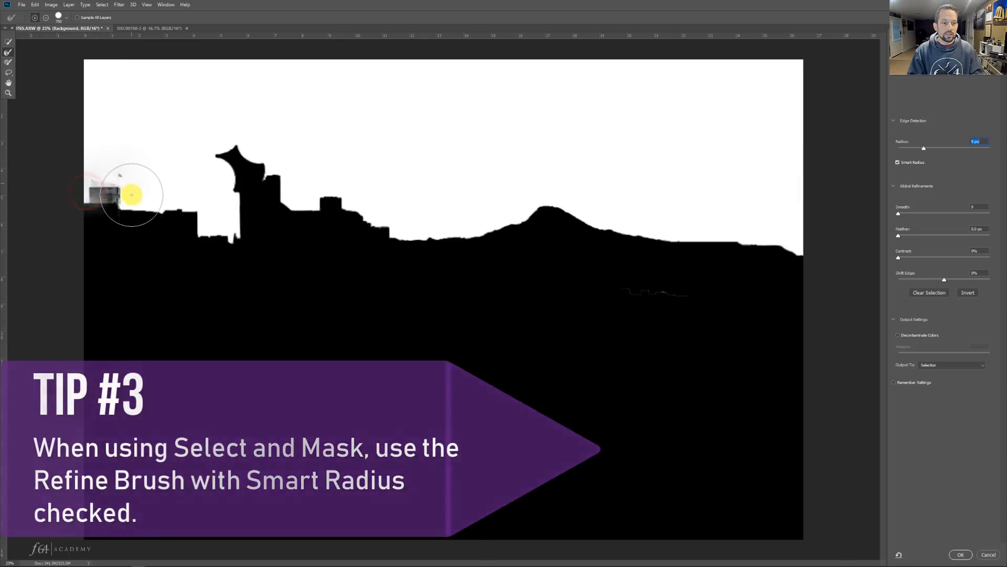
left_click_drag(132, 194, 225, 217)
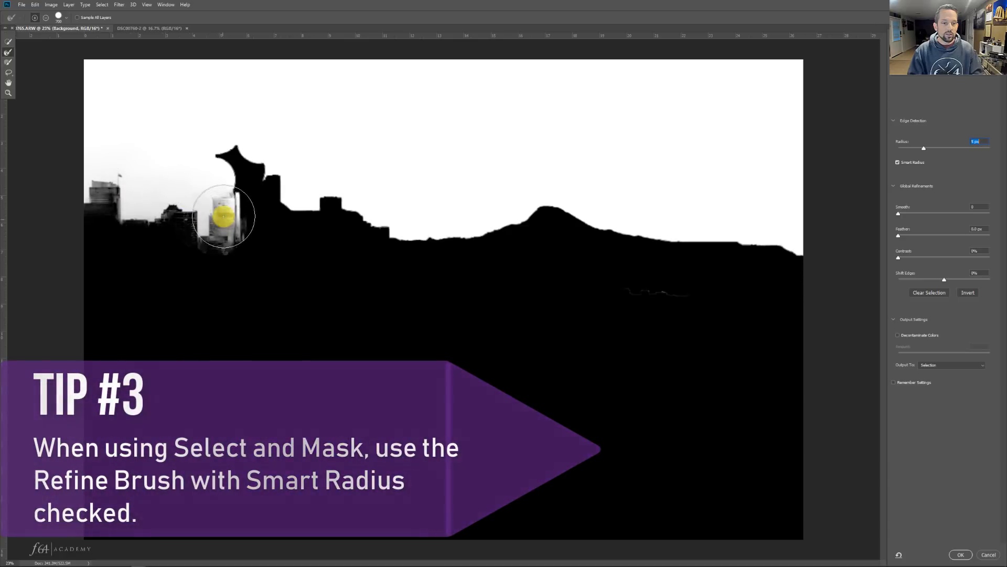
left_click_drag(225, 215, 257, 170)
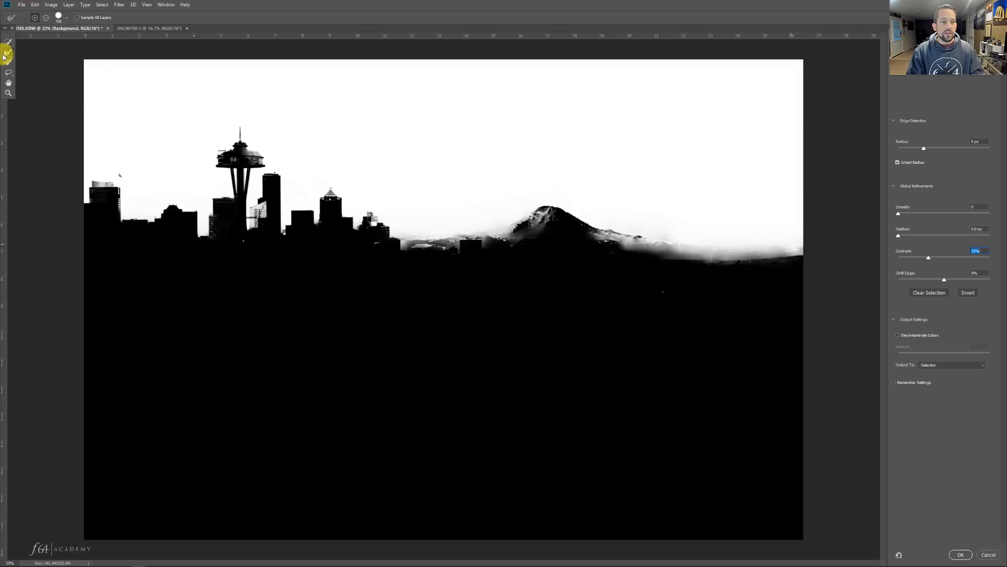
mouse_move(9, 56)
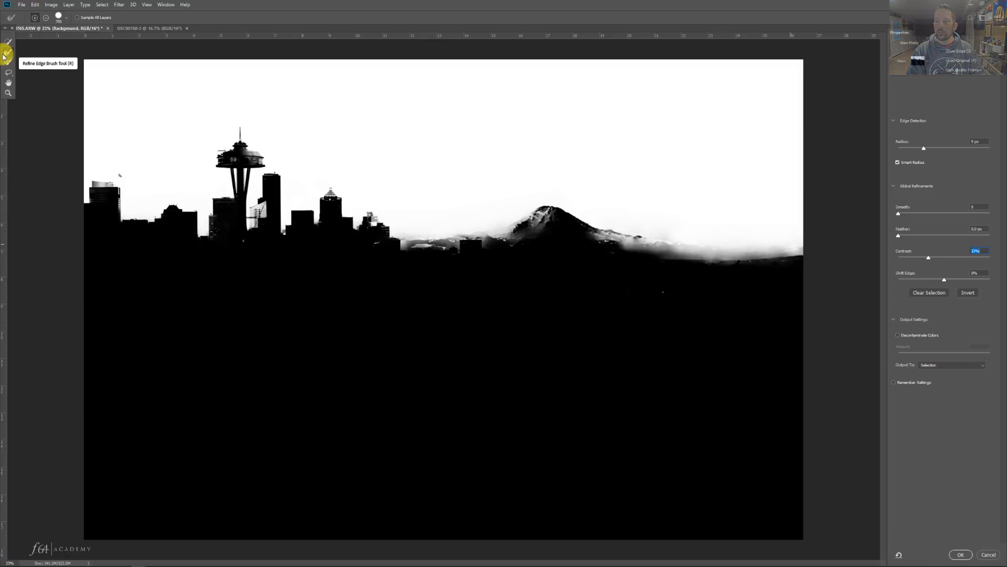
left_click(918, 60)
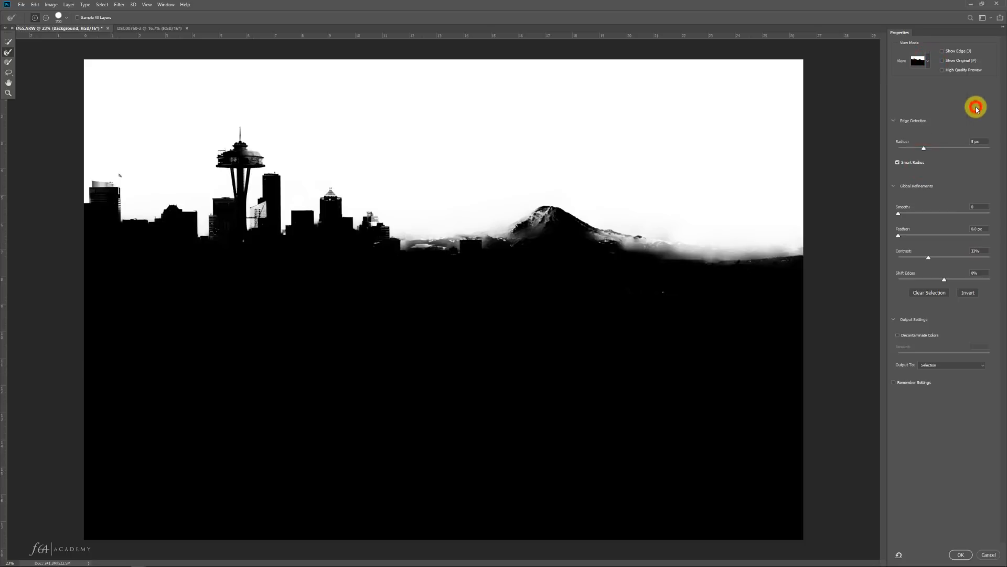
mouse_move(712, 239)
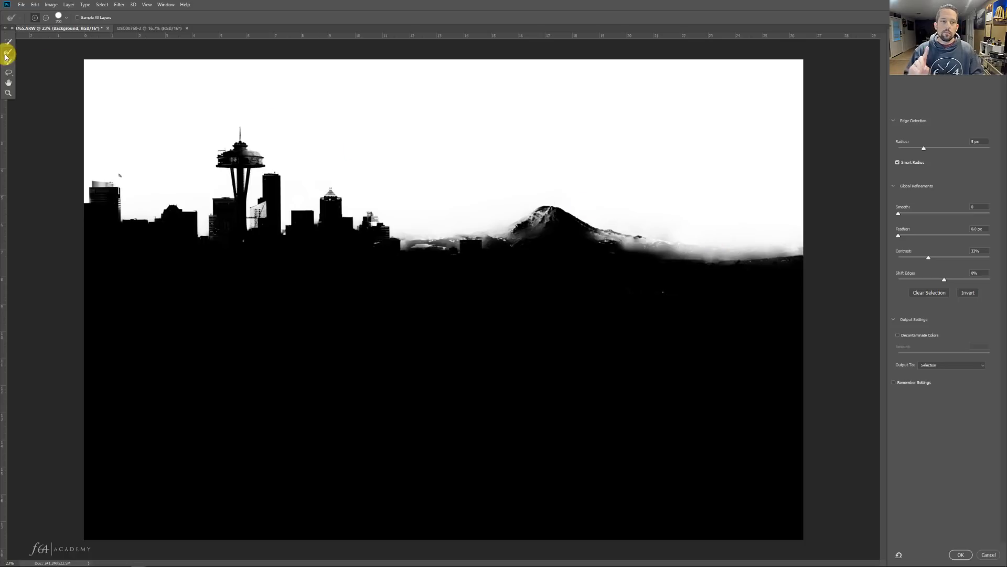
mouse_move(907, 154)
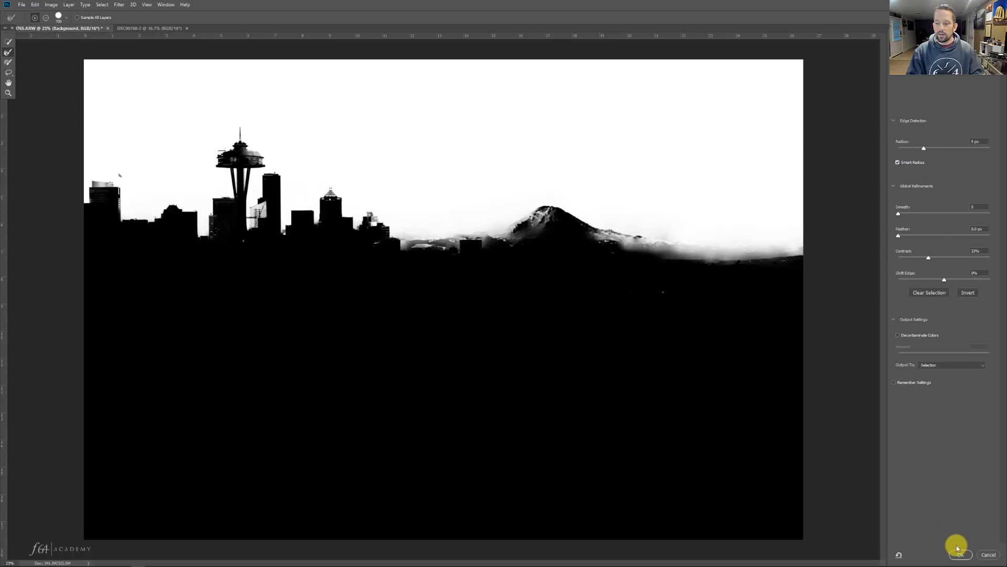
left_click(959, 555)
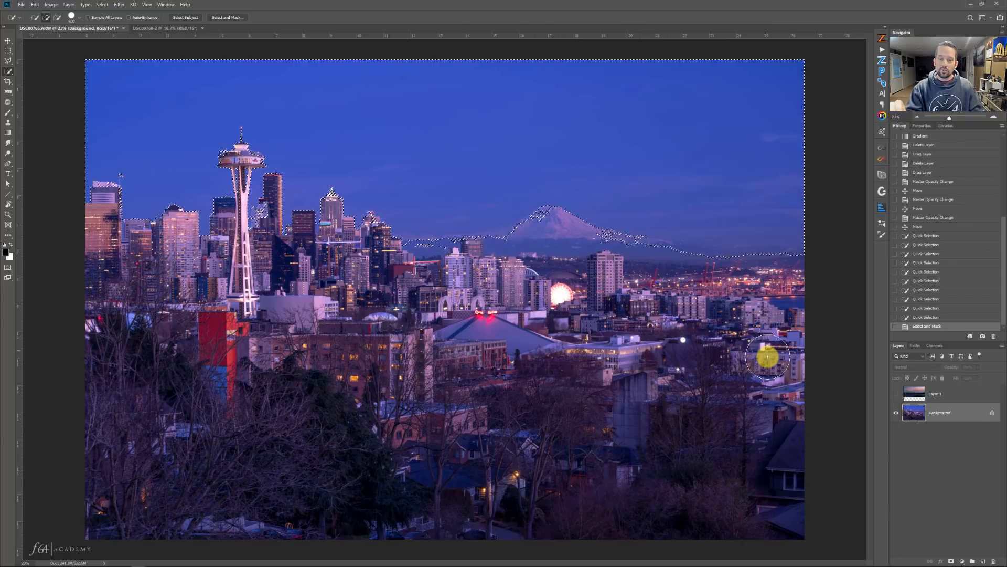
Step: Mask the sunset layer to the sky selection, toggle visibility to compare, then target its image
left_click(895, 394)
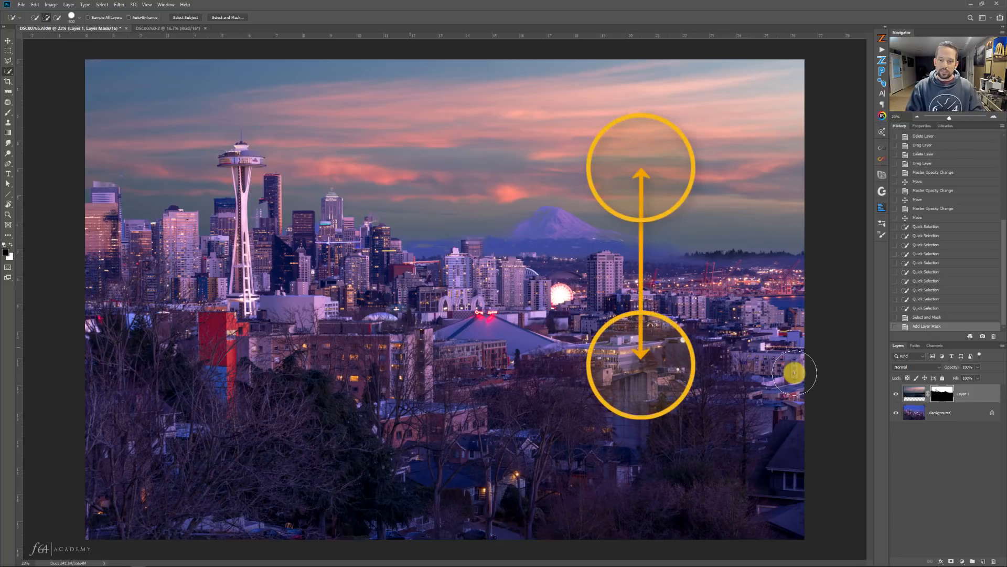
left_click(896, 394)
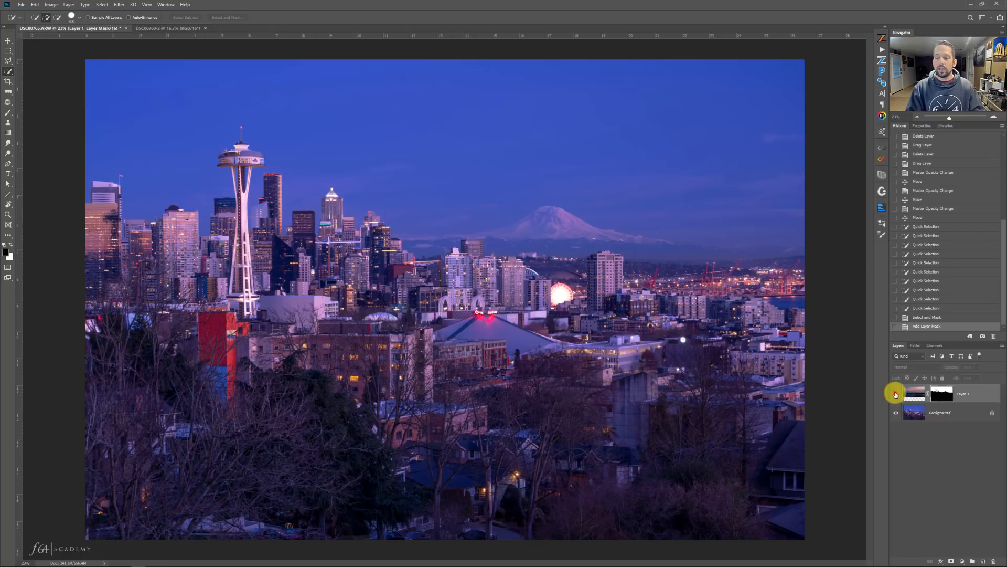
left_click(895, 394)
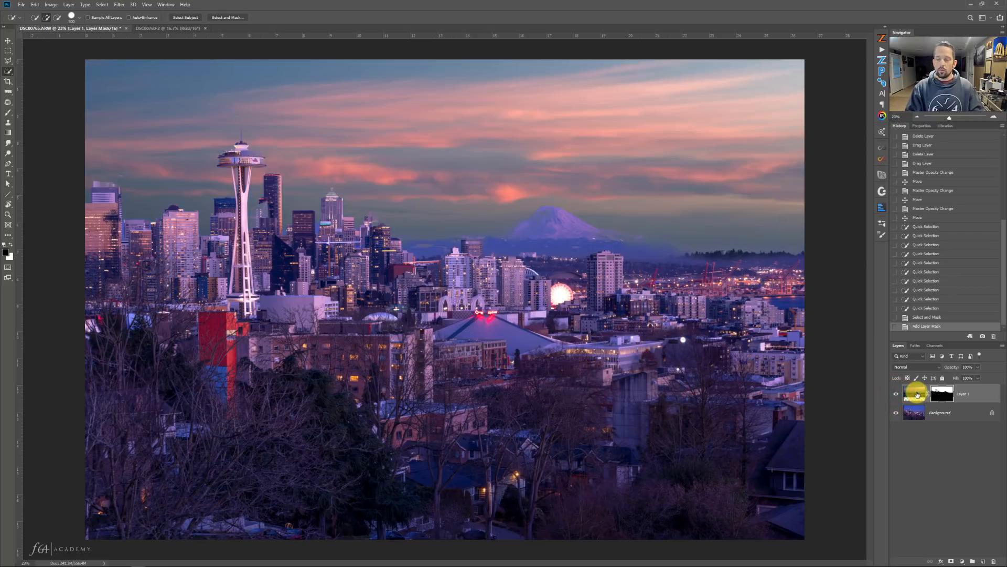
left_click(909, 367)
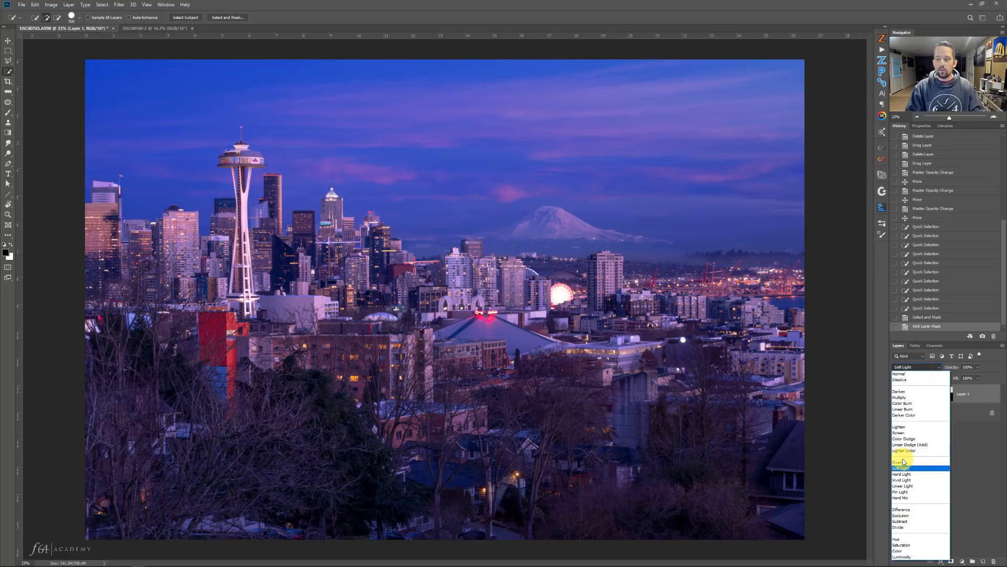
Step: Try Overlay and Soft Light, settle on Hard Light, and lower the sky layer's opacity
left_click(902, 473)
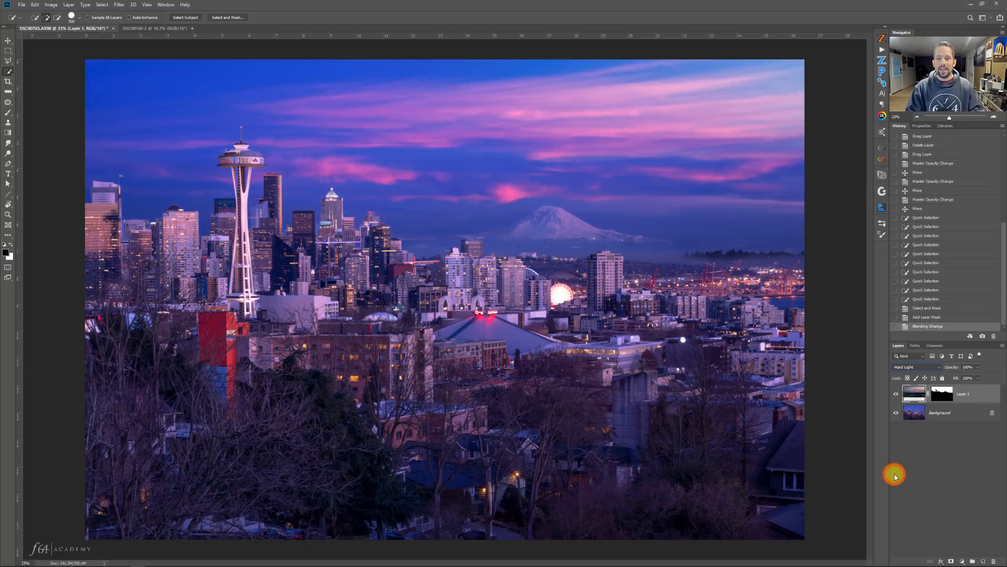
mouse_move(908, 449)
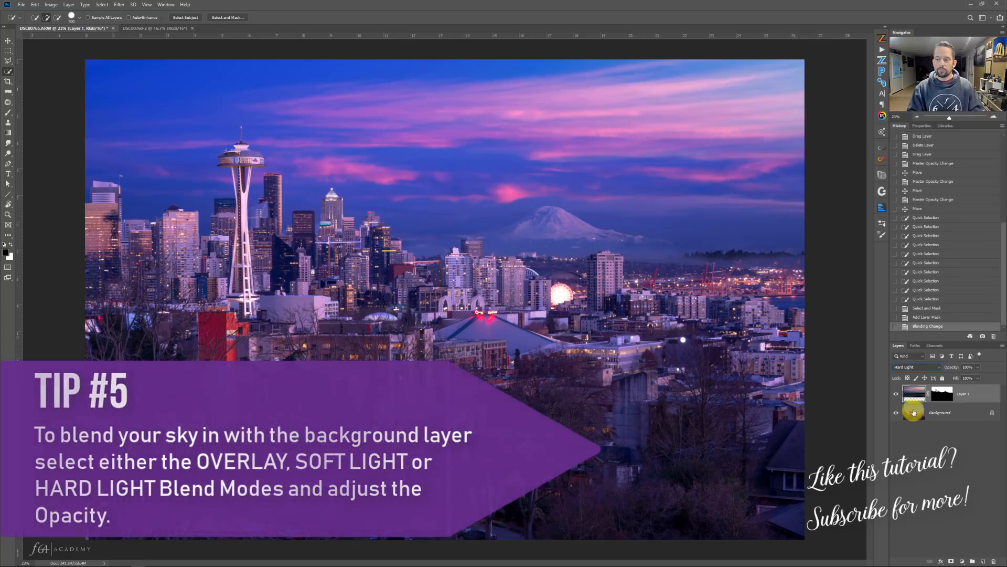
left_click(918, 367)
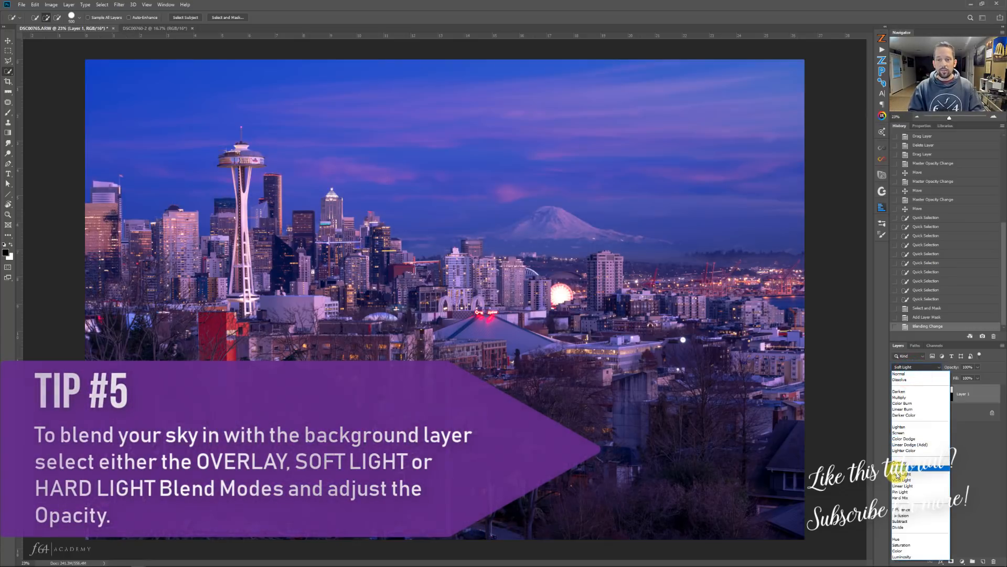
left_click(903, 455)
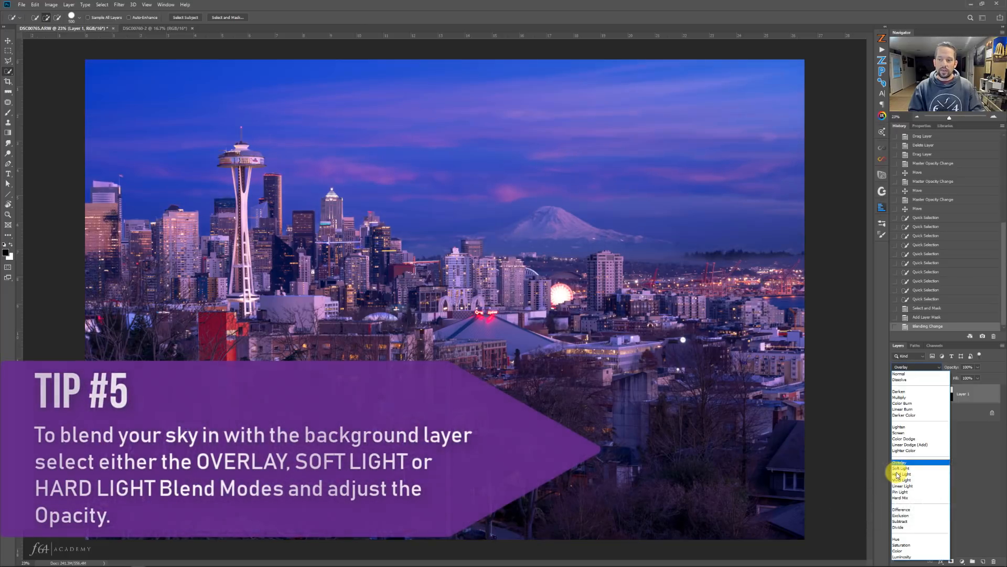
left_click(903, 467)
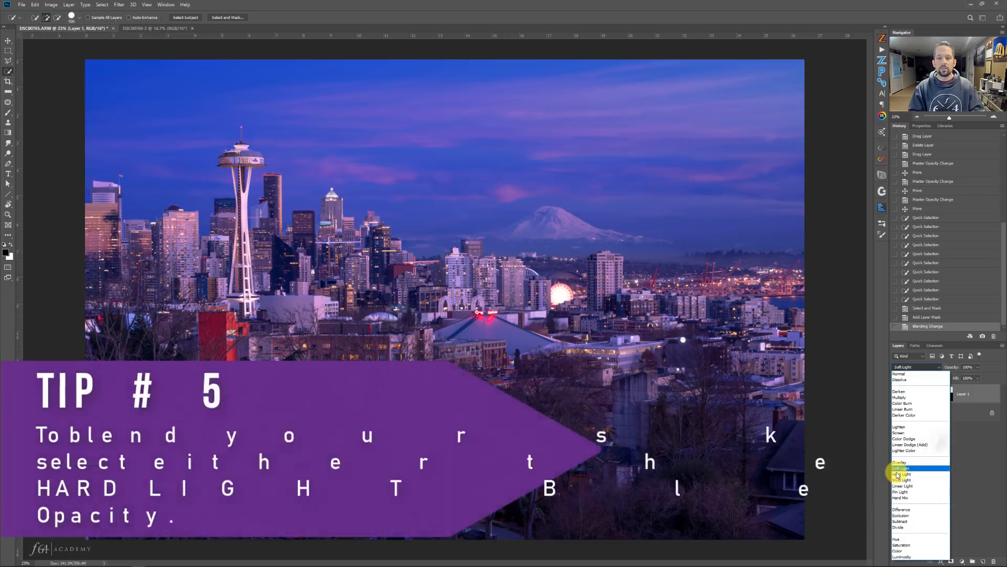
left_click(902, 478)
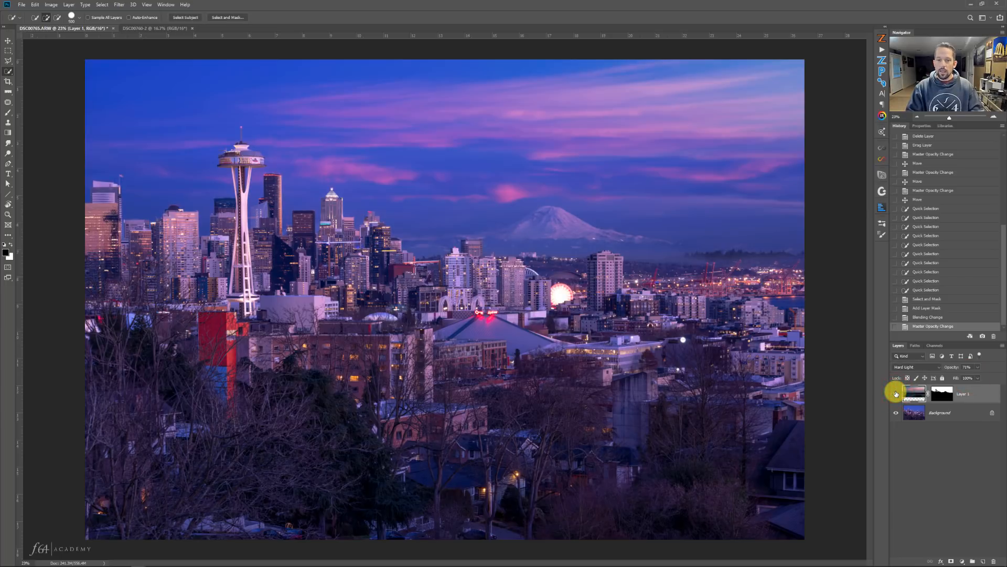
left_click(943, 397)
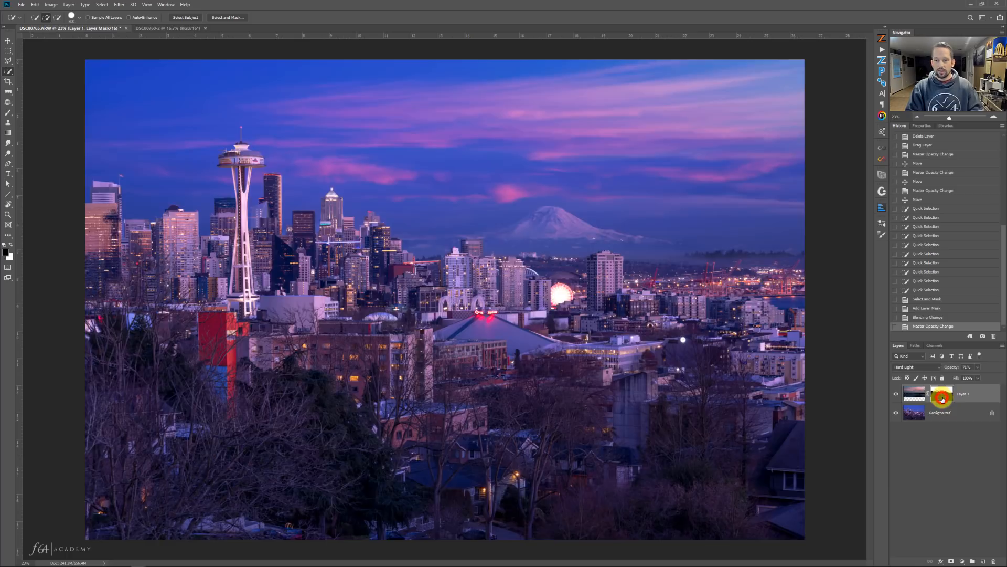
Step: Fade the sky mask with a downward black Foreground-to-Transparent gradient, then view the mask alone
left_click(942, 397)
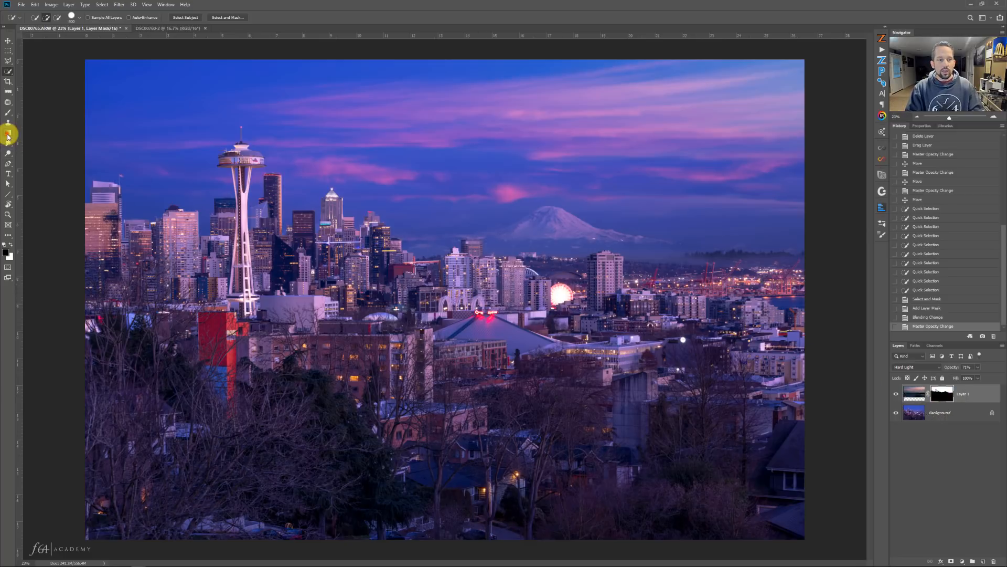
left_click(8, 140)
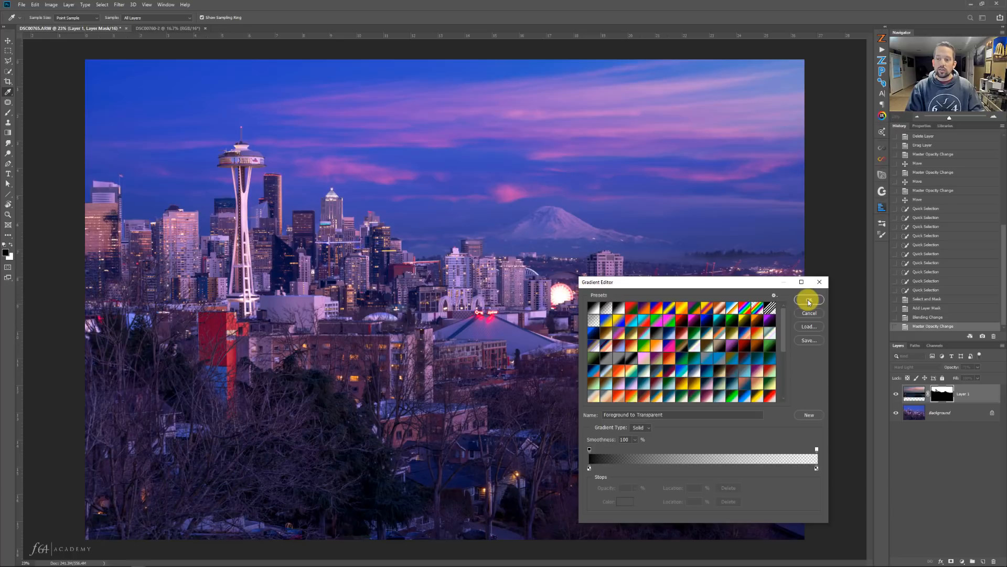
left_click(809, 300)
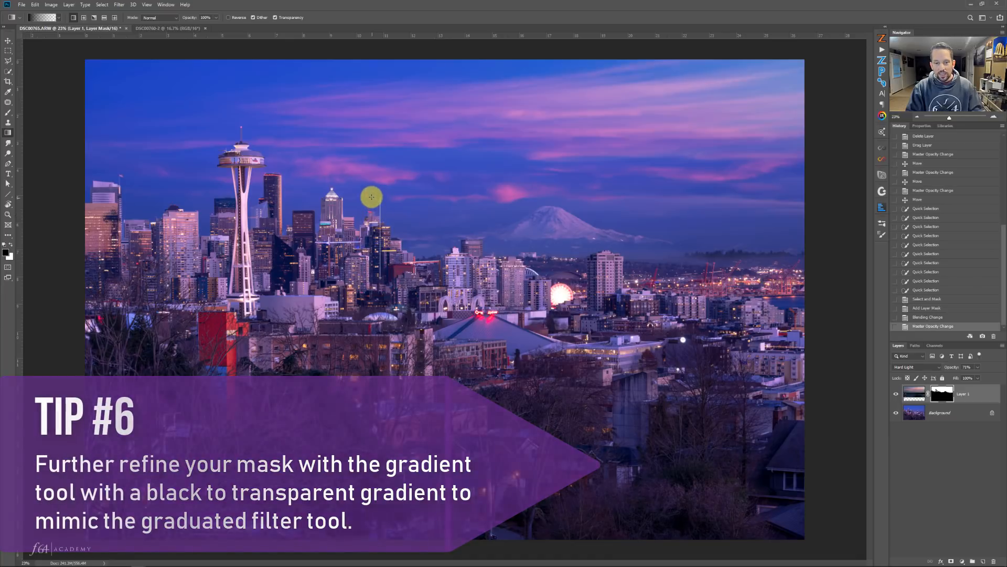
mouse_move(361, 175)
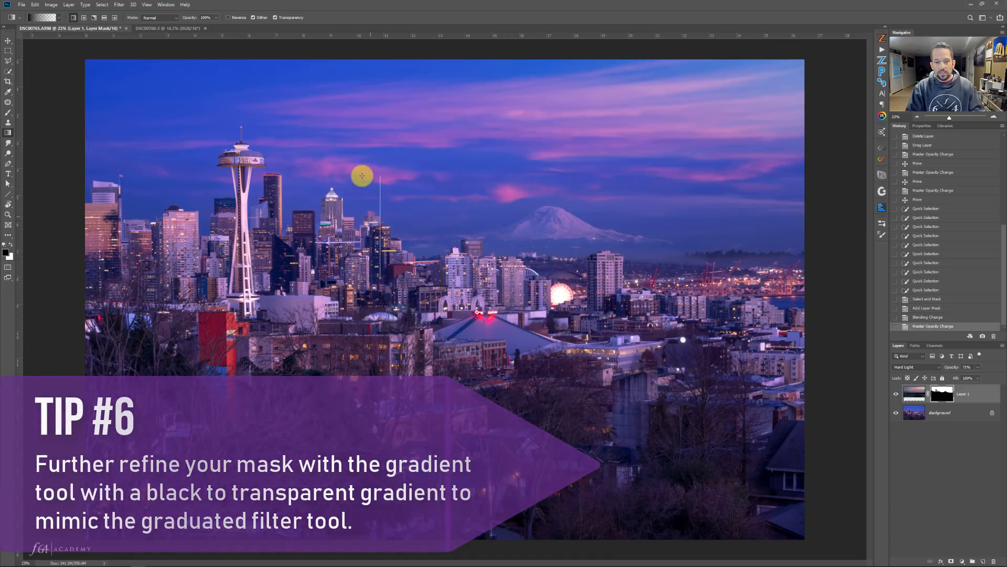
mouse_move(357, 180)
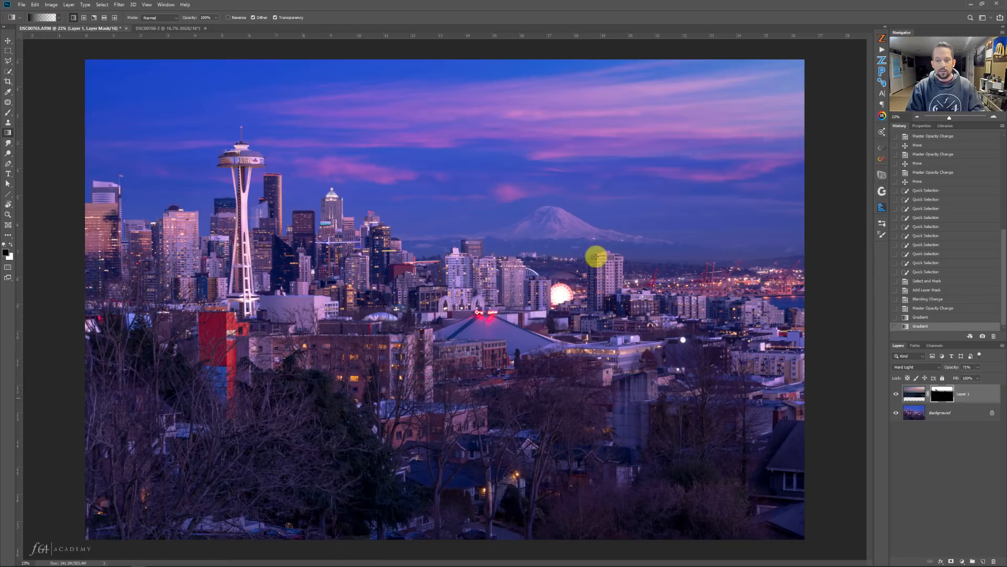
left_click(941, 393)
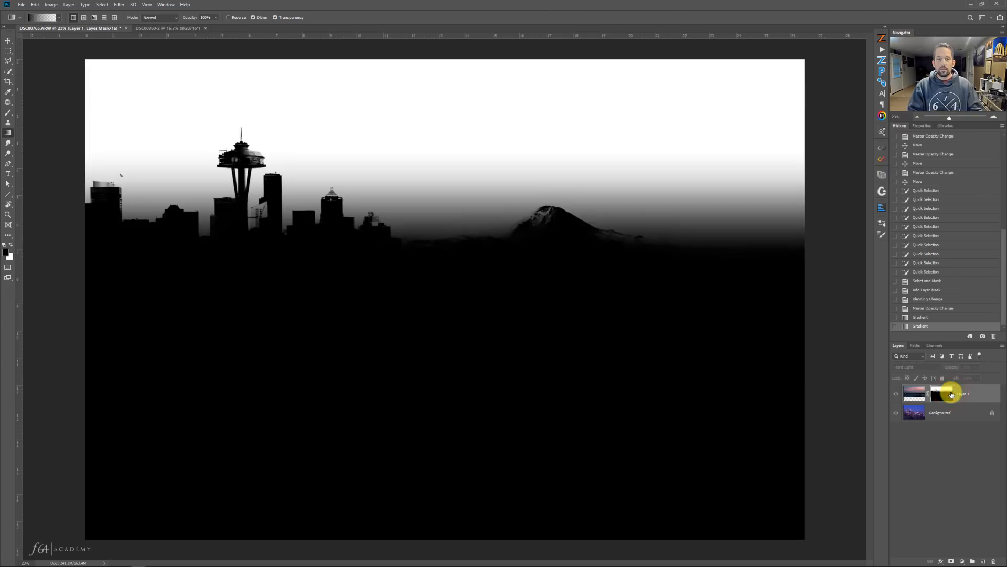